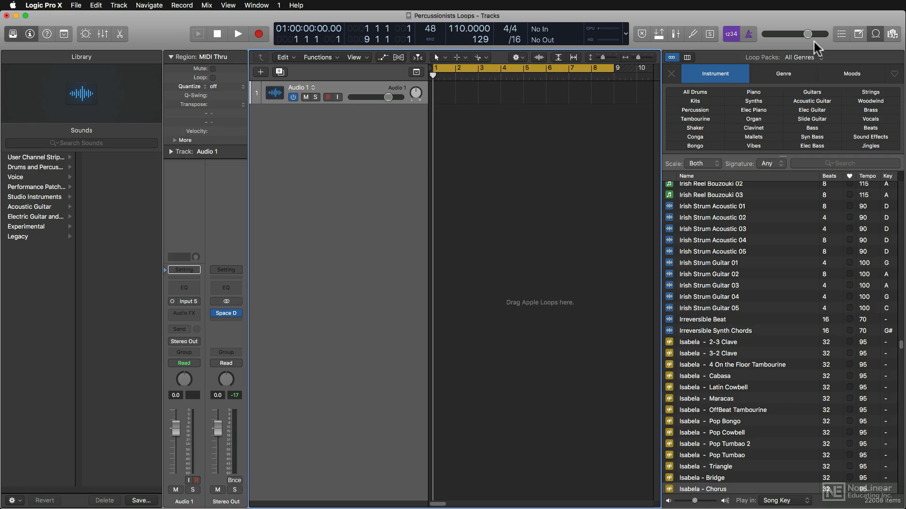
Filter the Loop Browser to the Drummer loop pack.
click(801, 57)
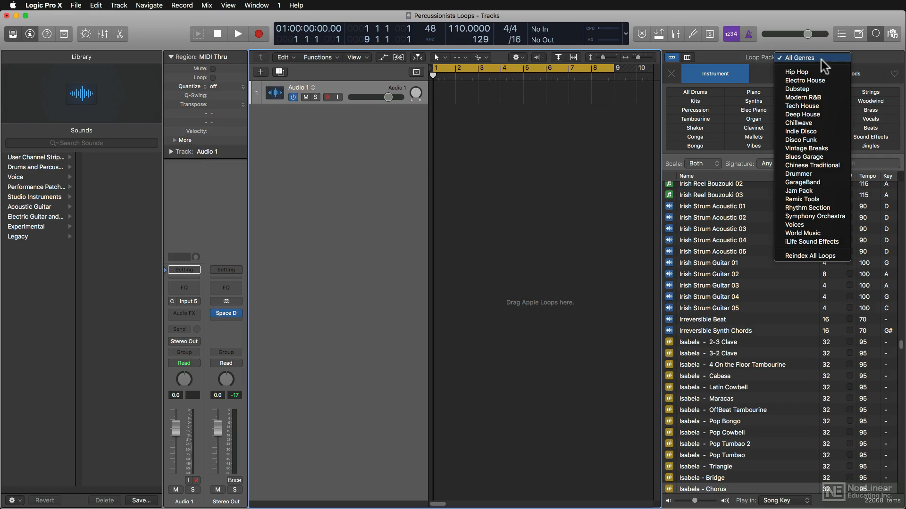
mouse_move(819, 173)
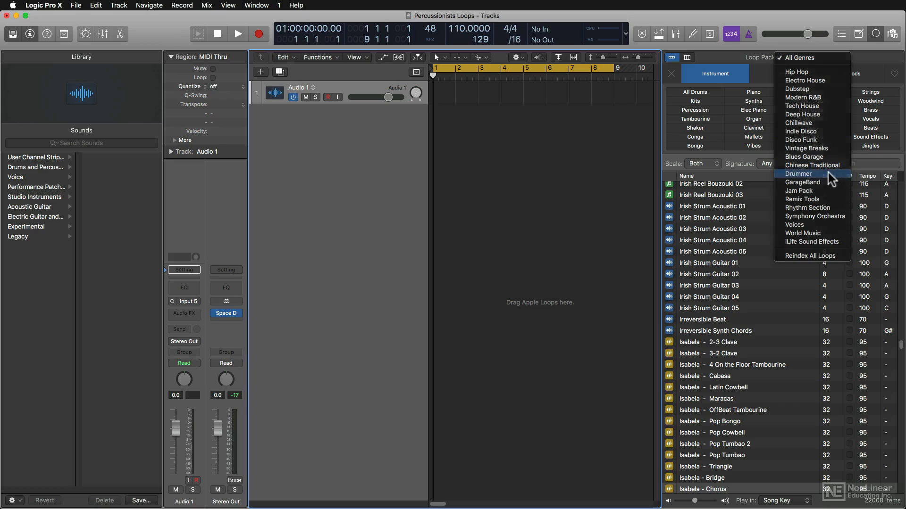
click(799, 173)
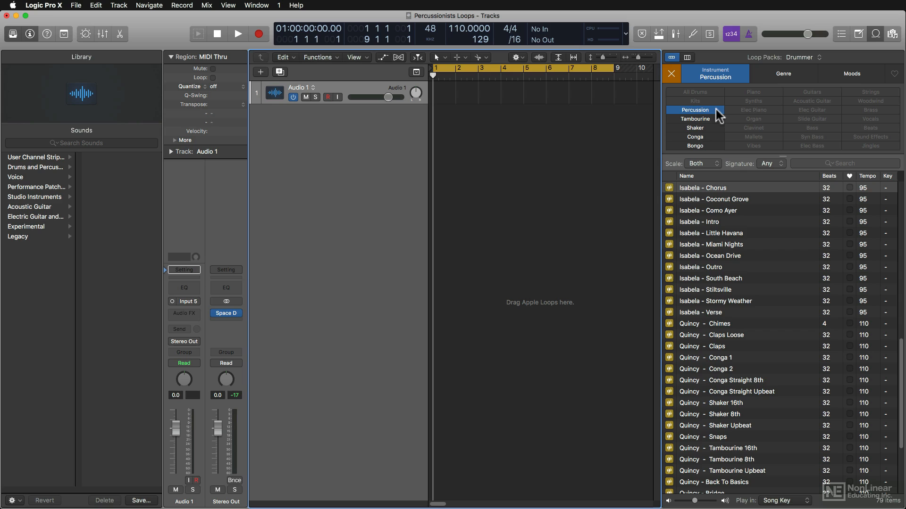
mouse_move(732, 407)
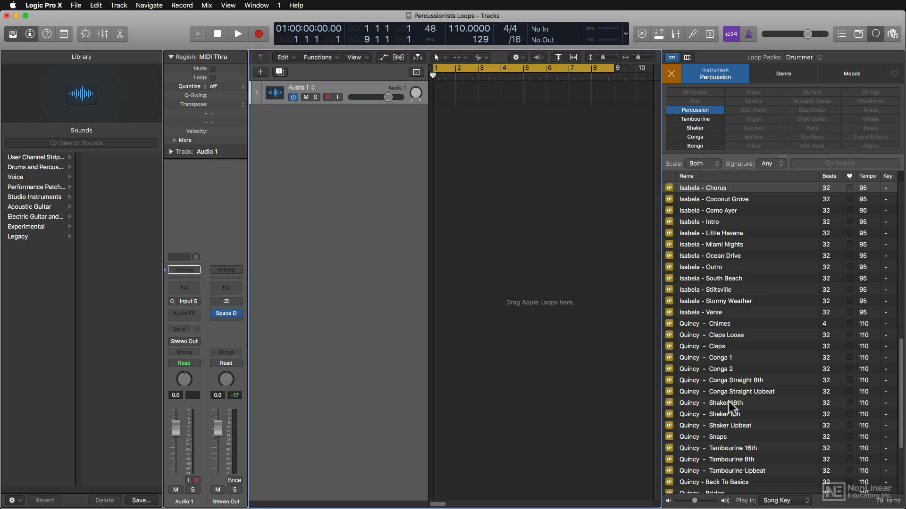
Add Quincy's shaker loop as a Drummer track and select the Quincy tambourine loop.
drag(711, 402, 522, 115)
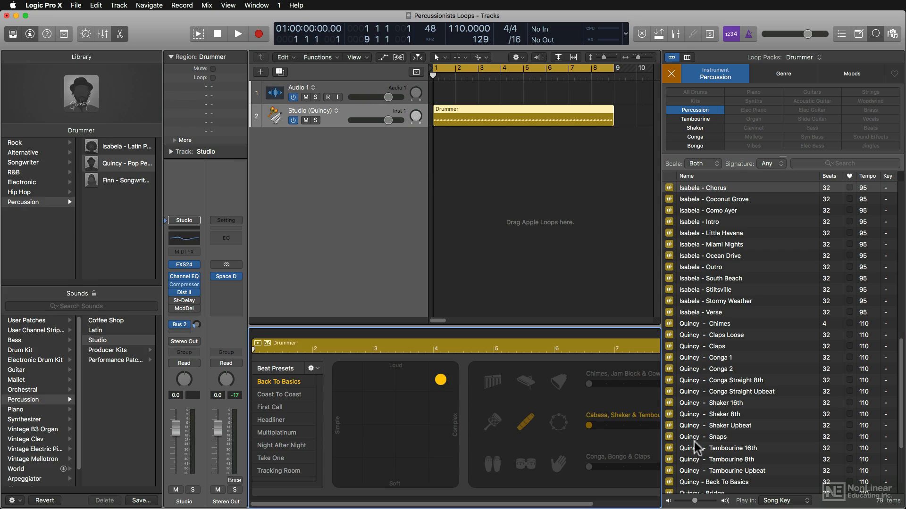
click(701, 186)
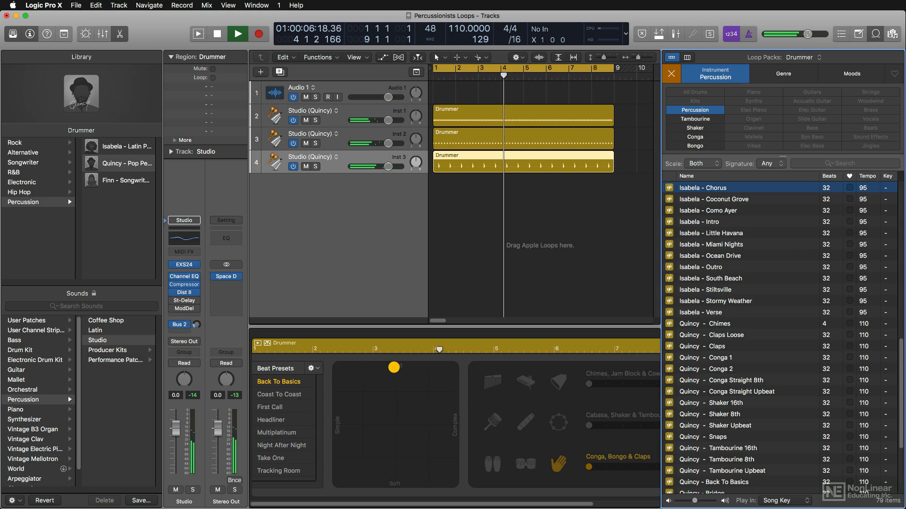
Stop playback and convert the claps Drummer region to a MIDI region.
click(236, 34)
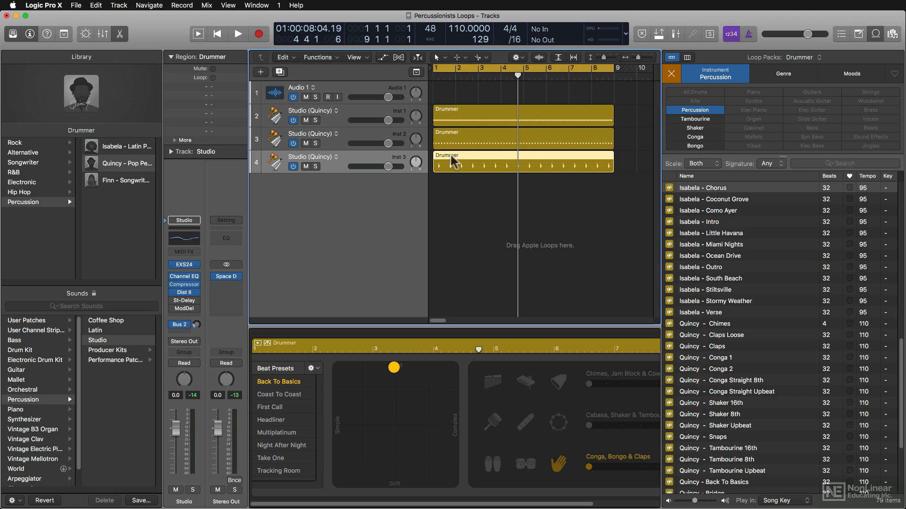
right_click(452, 163)
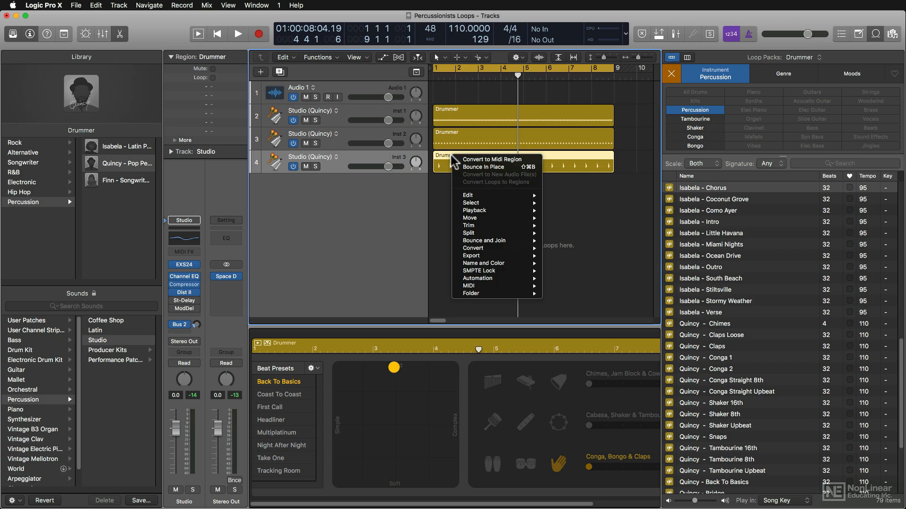
mouse_move(490, 159)
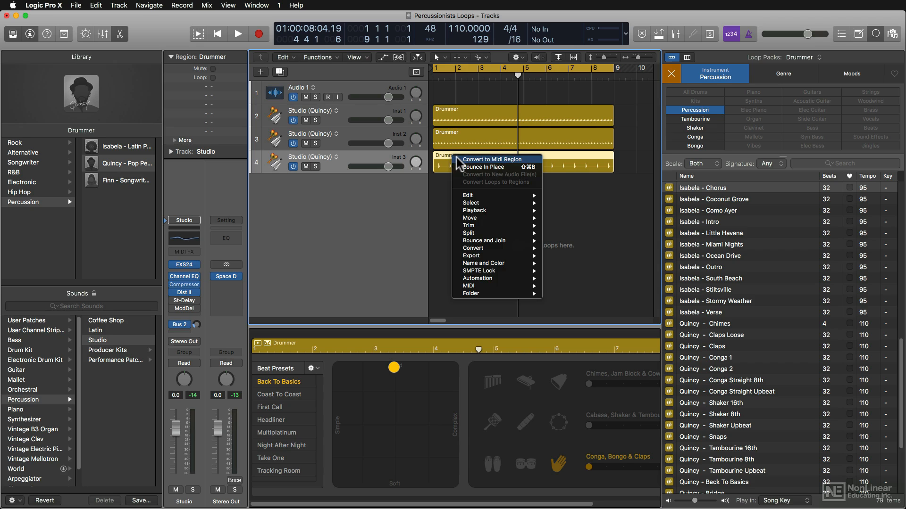
click(492, 158)
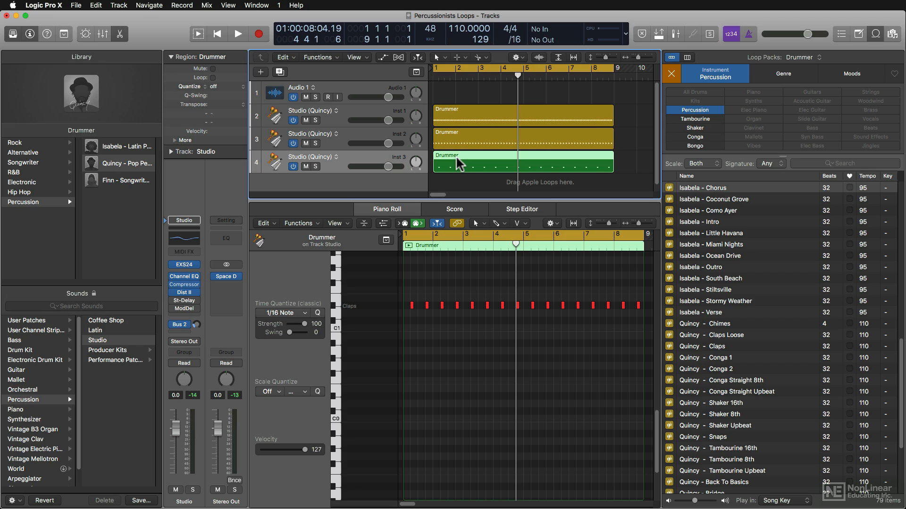
mouse_move(611, 377)
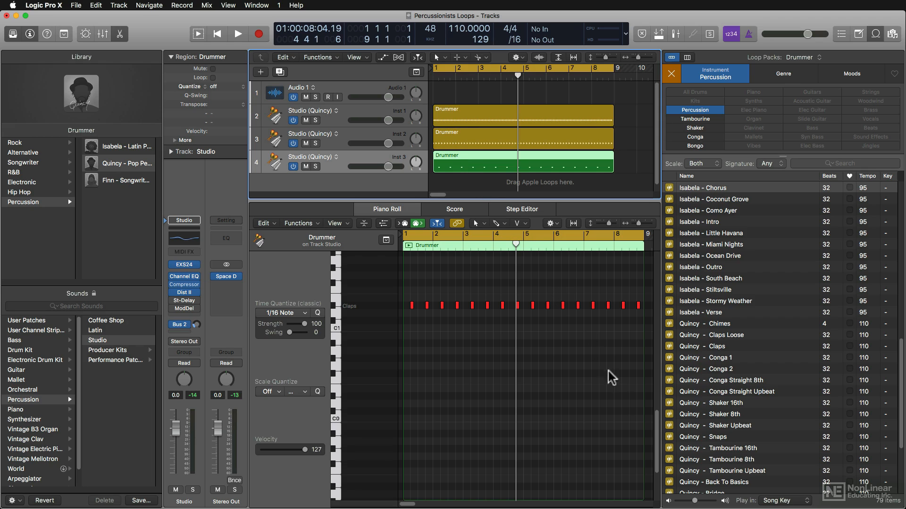